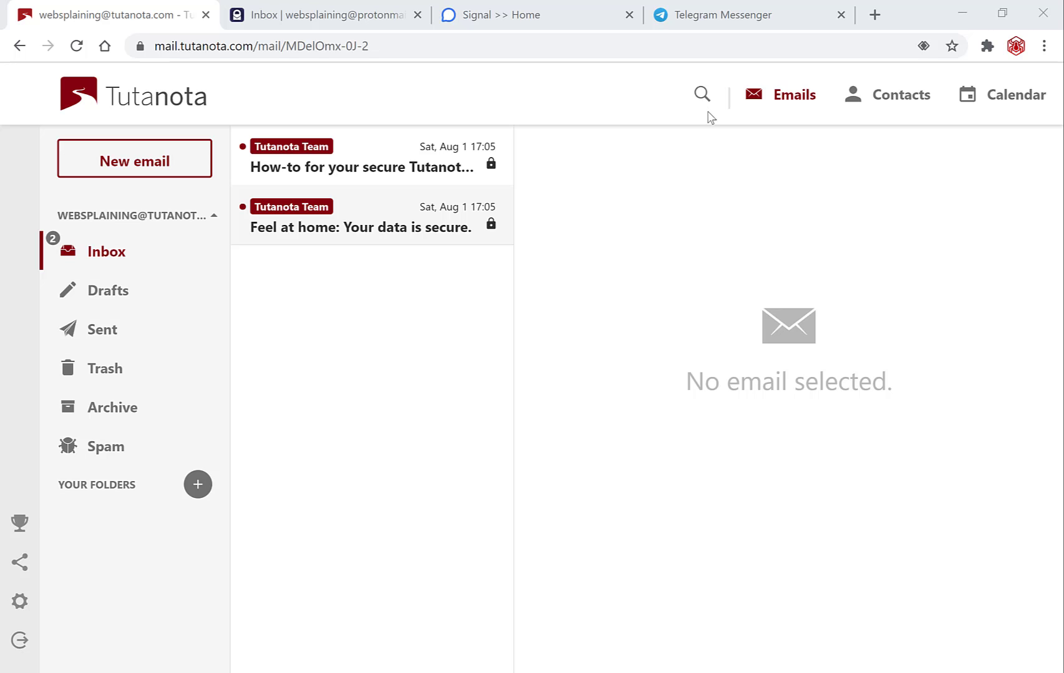
mouse_move(637, 117)
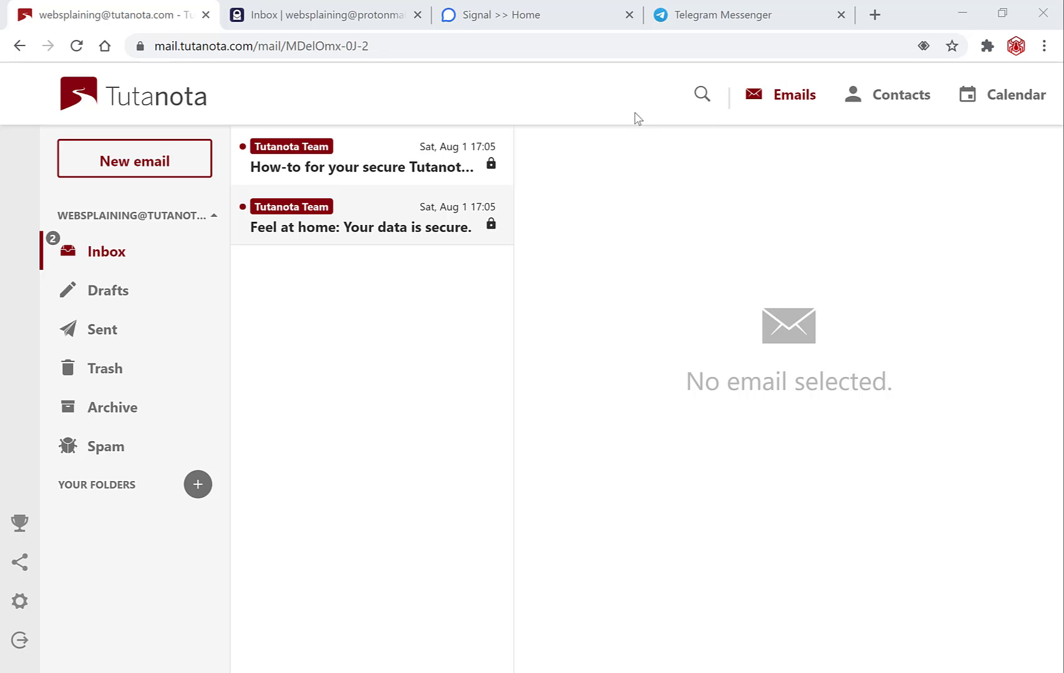
mouse_move(125, 168)
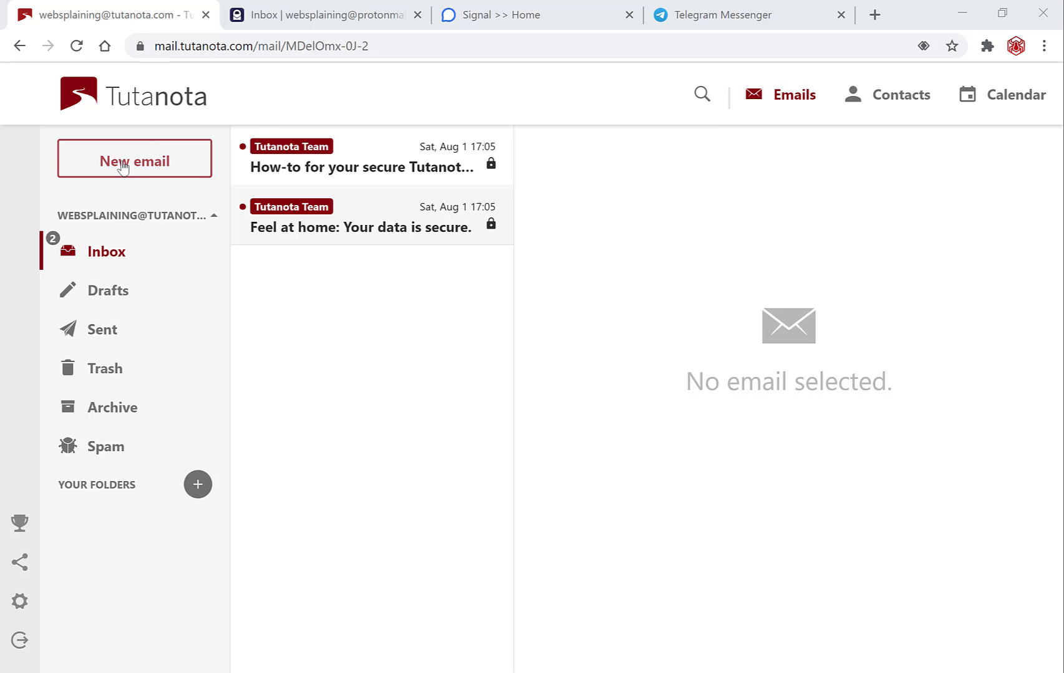
Step: Compose a new Tutanota email addressed to the ProtonMail account, revealing a recipient password field
click(134, 159)
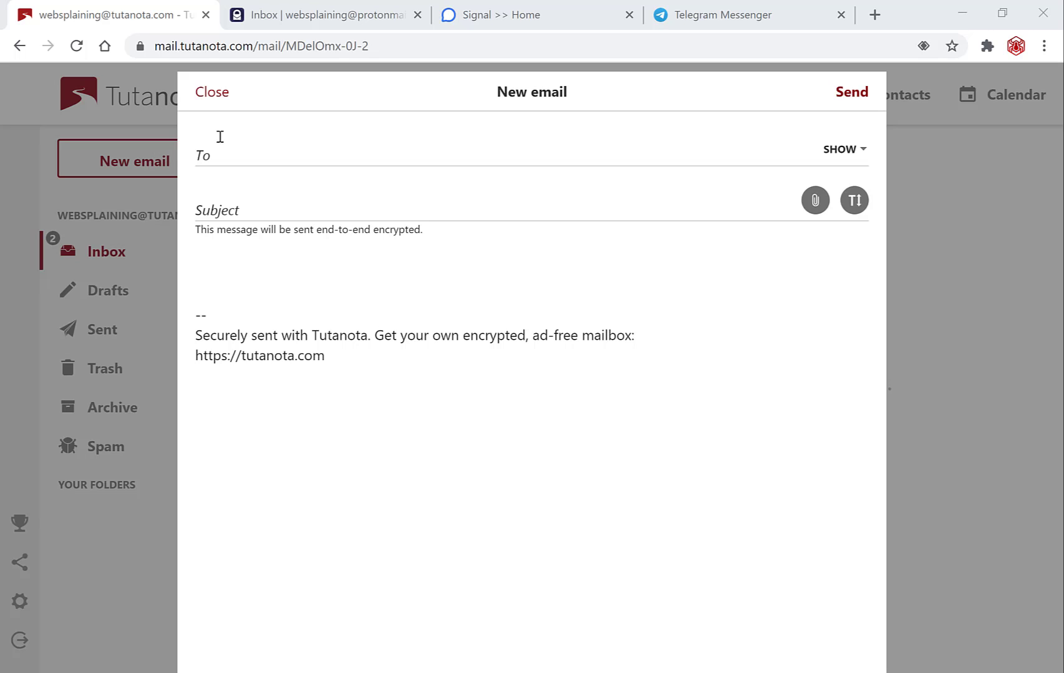
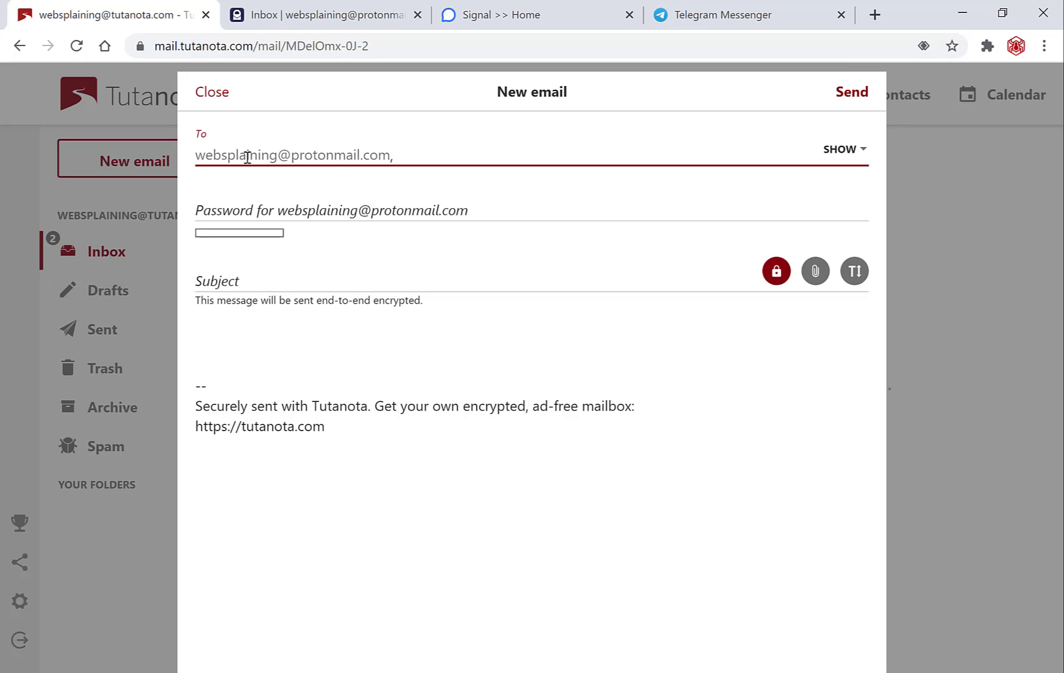
Step: Enter a recipient password, subject 'test email', and body 'Hi YouTube, This is a test email.'
click(307, 210)
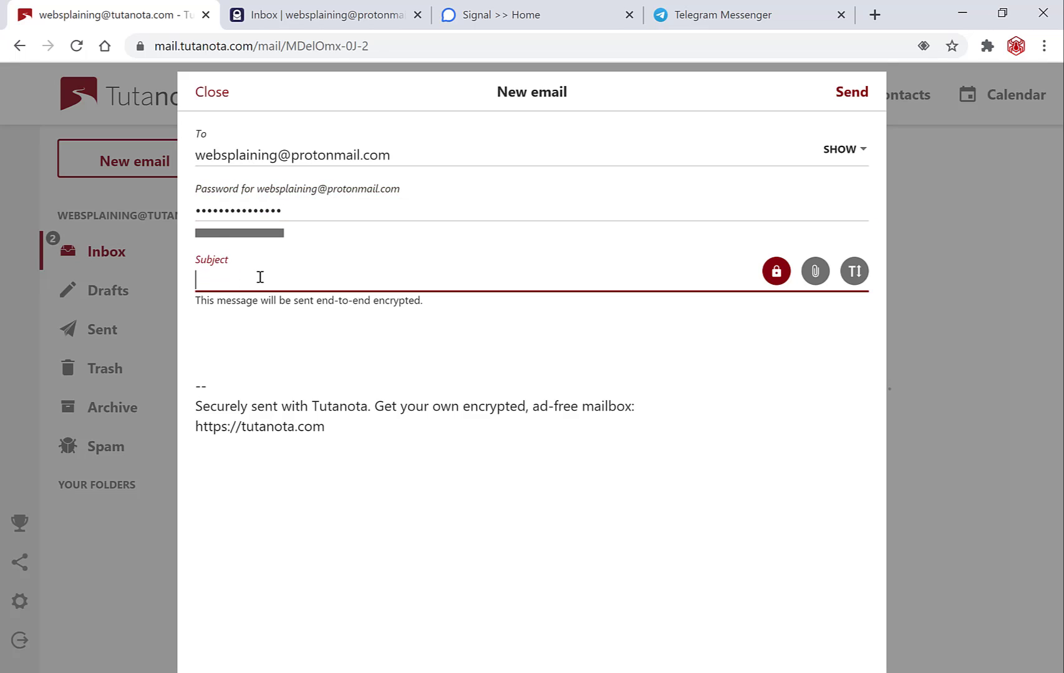
text(test email)
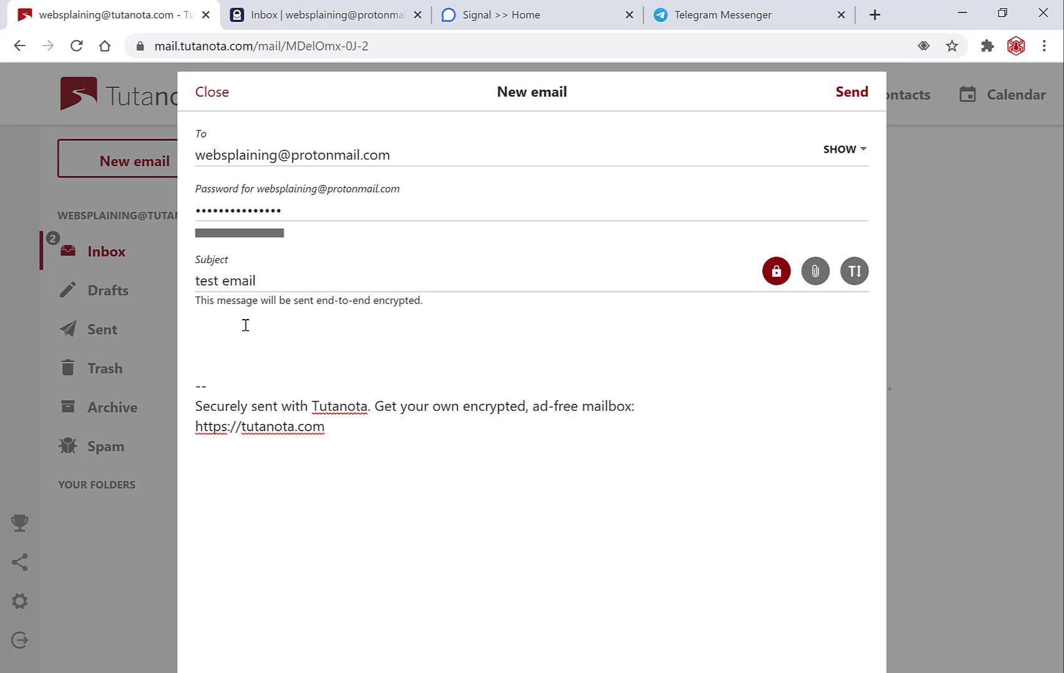
text(Hi YouTube,)
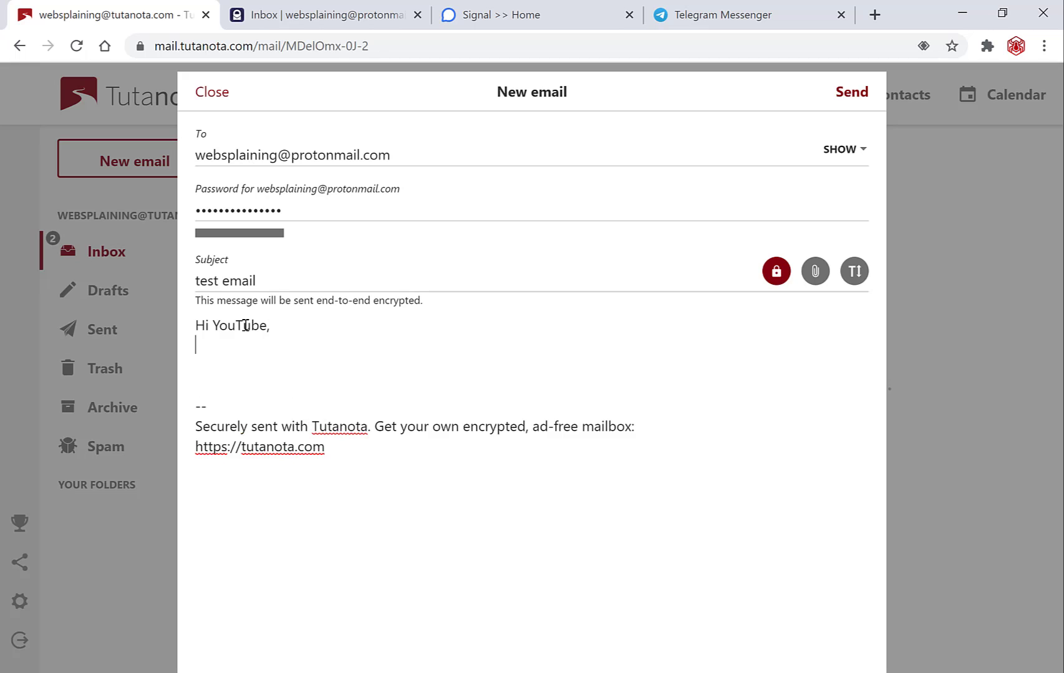
text(This is a tes)
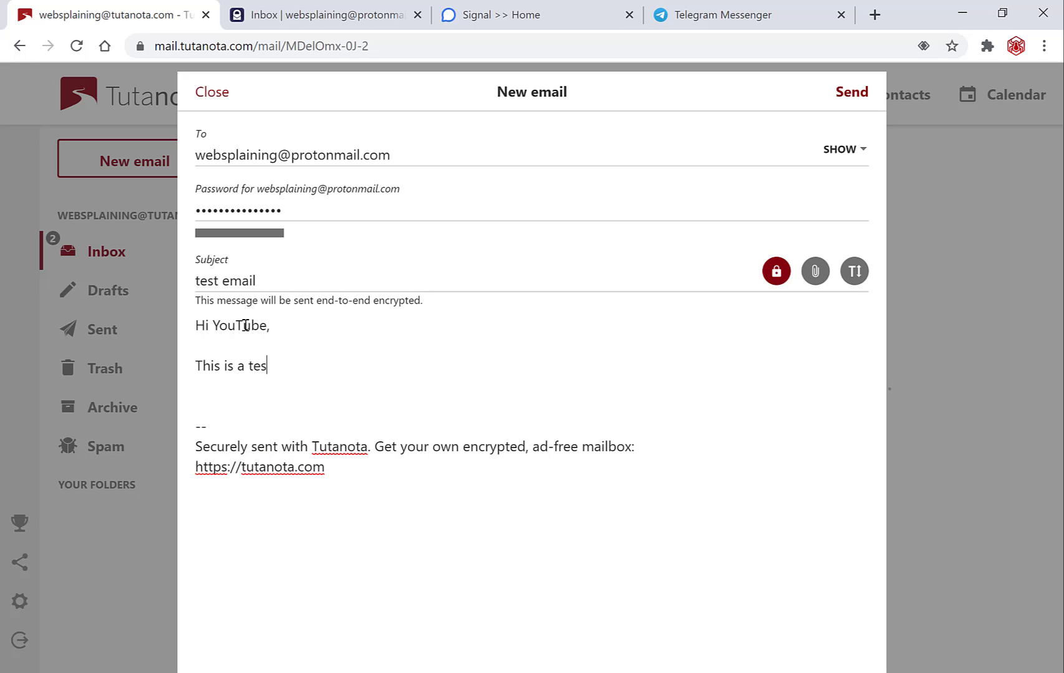
text(t email.)
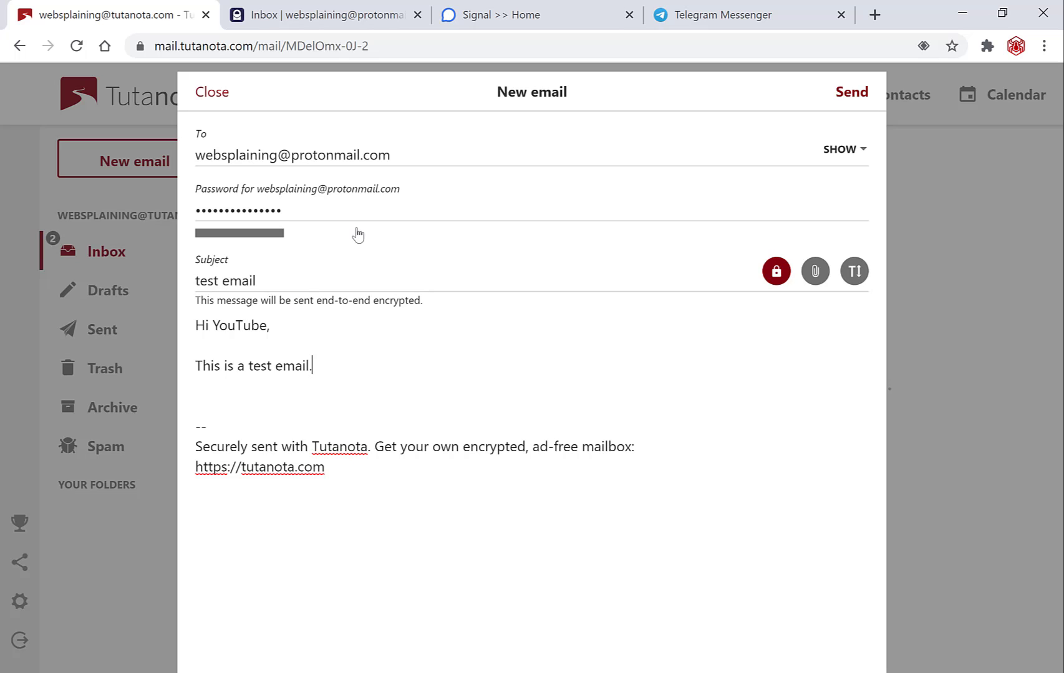
click(851, 92)
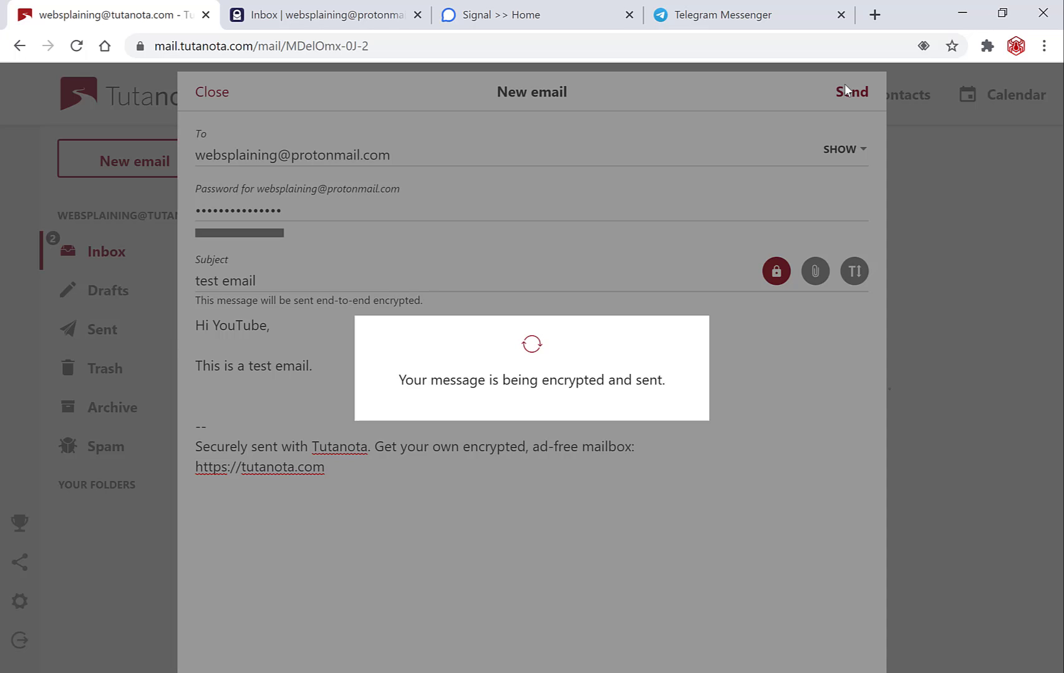
Step: Send the encrypted email and verify it appears in the Sent folder
click(850, 91)
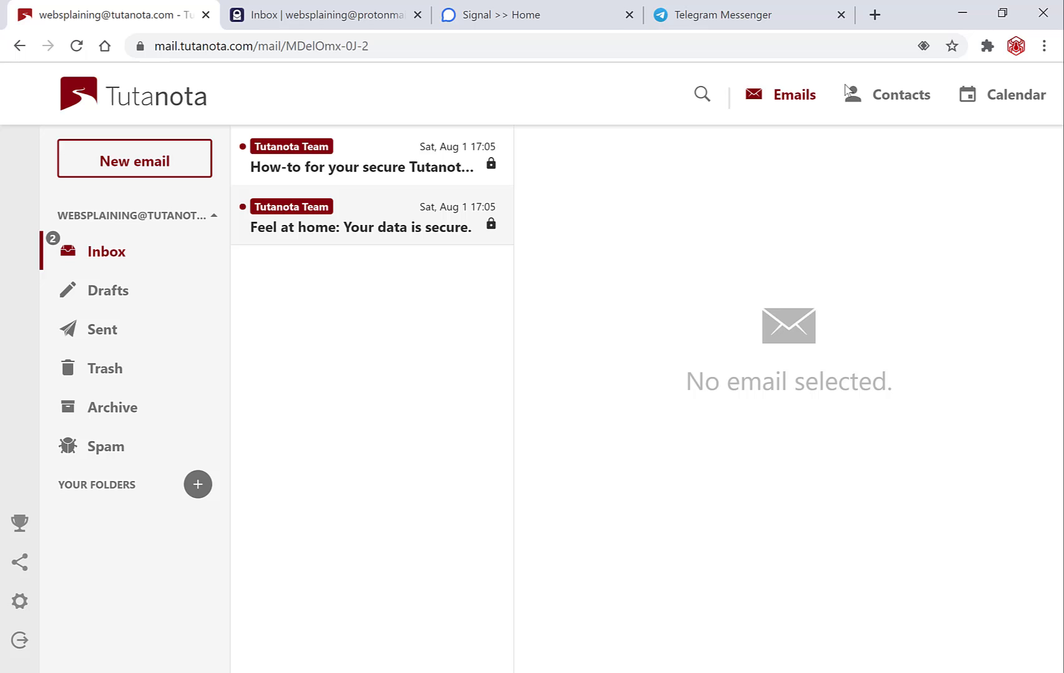
mouse_move(213, 292)
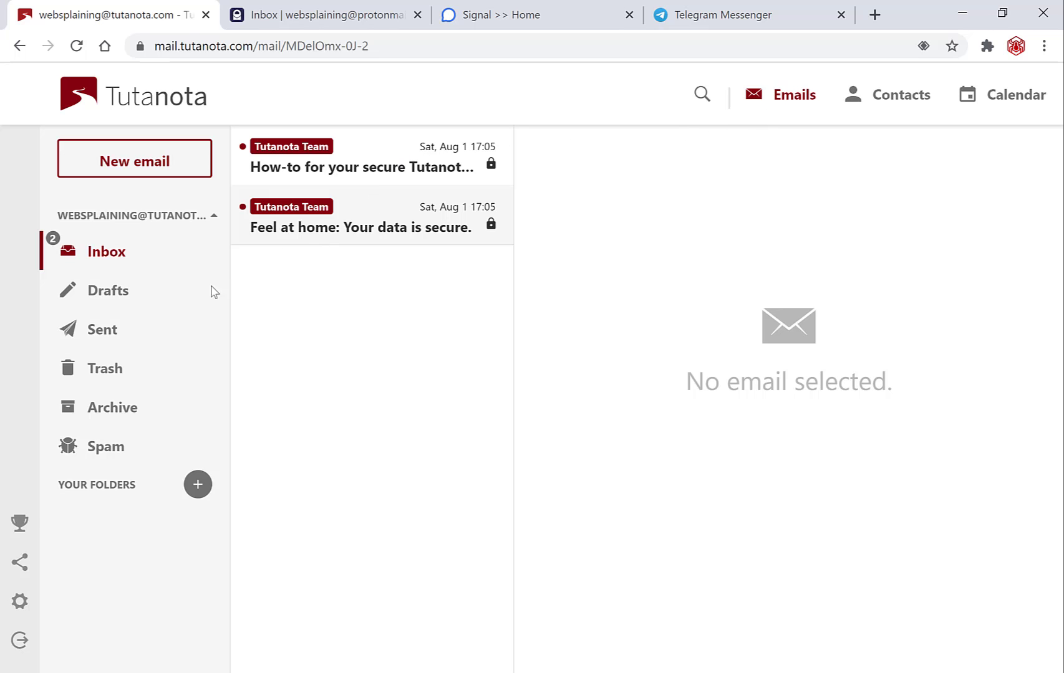
click(103, 330)
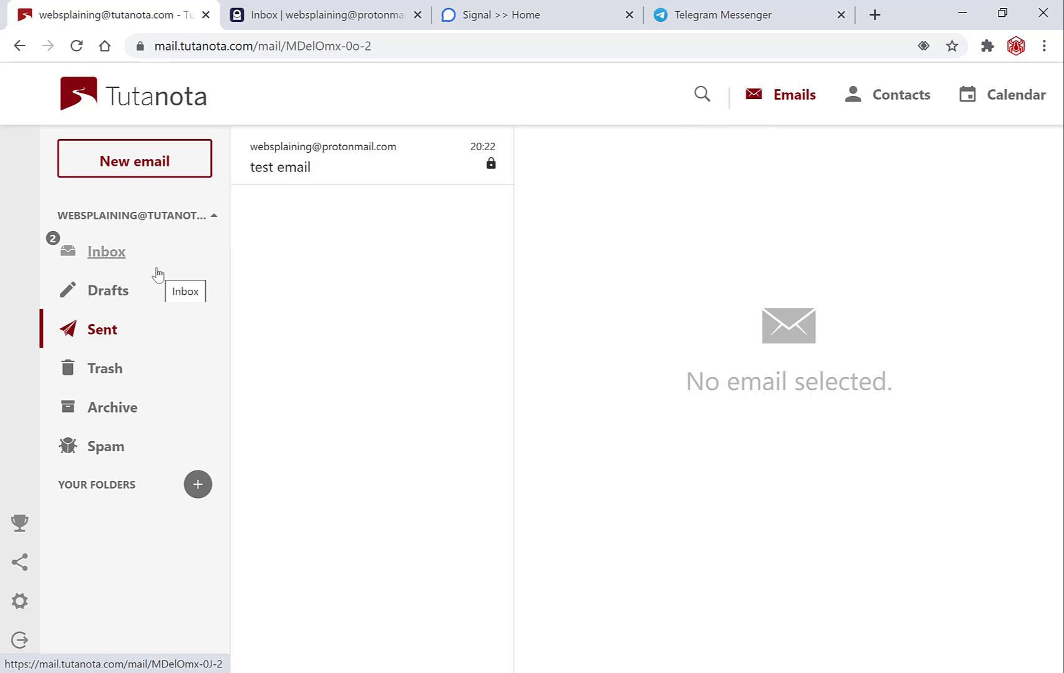
mouse_move(343, 195)
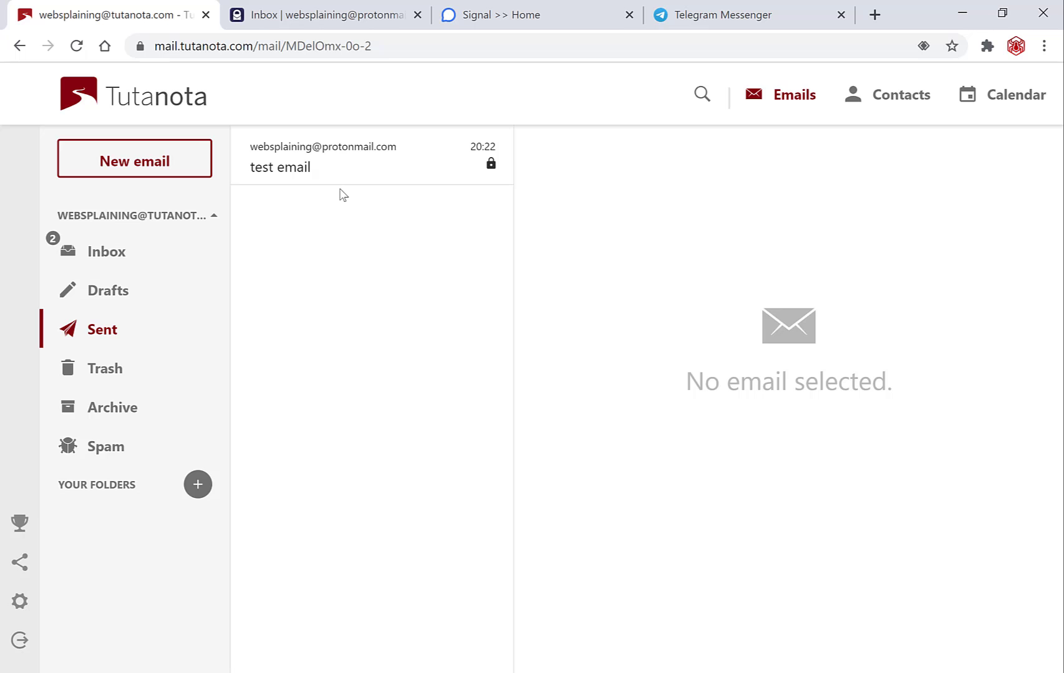
click(512, 13)
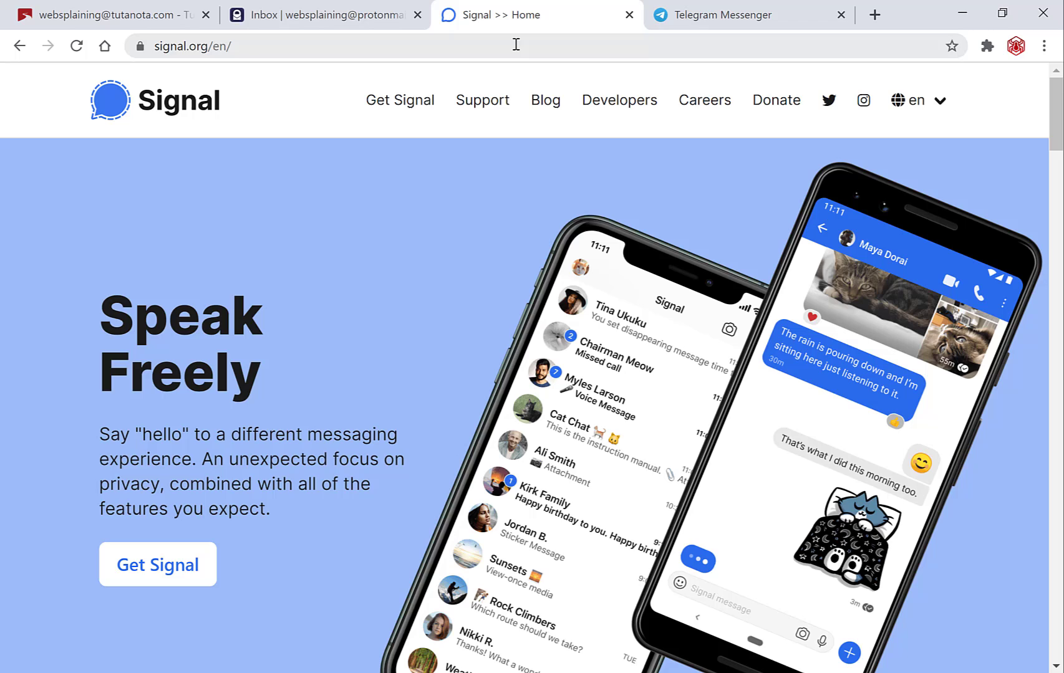
Step: Switch browser tabs to the ProtonMail inbox showing the unread confidential email
click(726, 13)
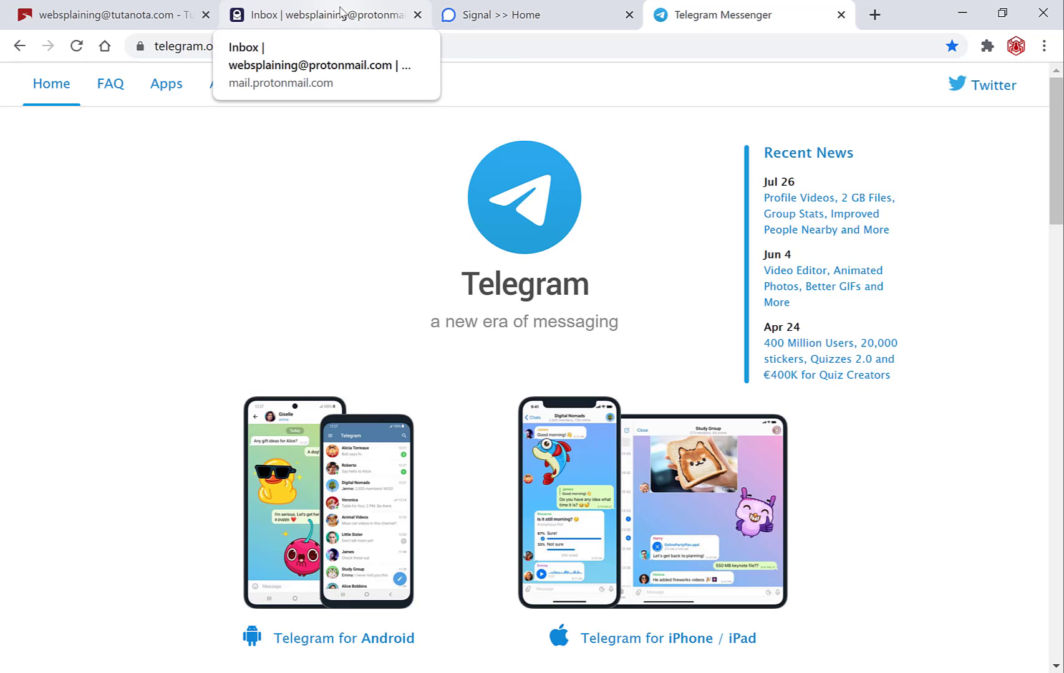
click(320, 15)
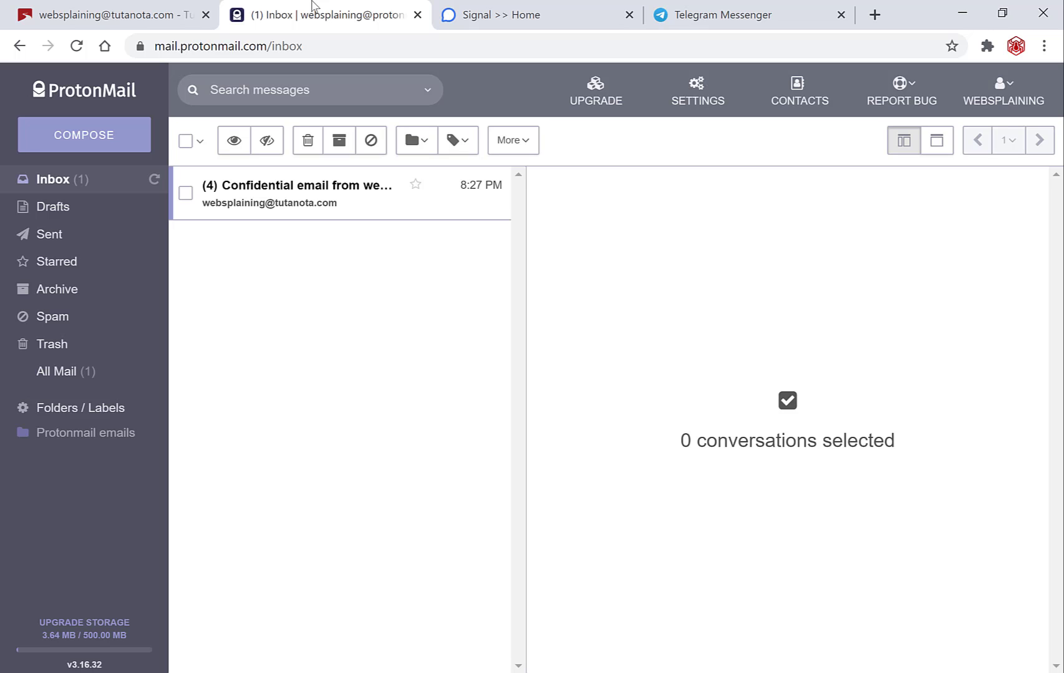
Step: Read the confidential email from the Tutanota sender and follow its encrypted-email link
click(323, 193)
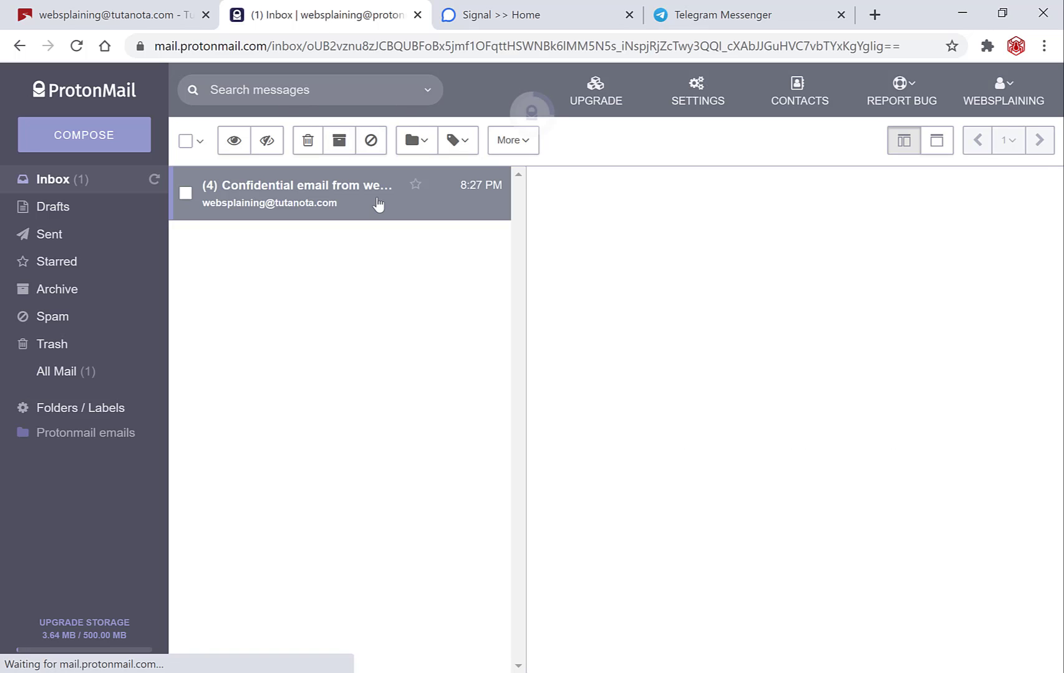
click(303, 193)
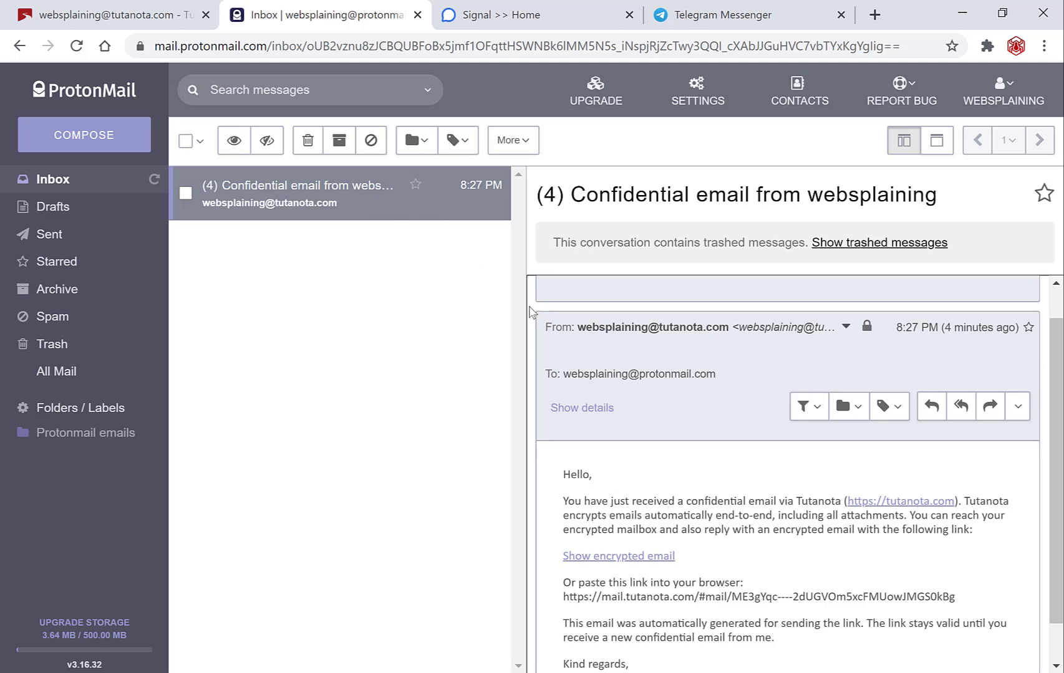
mouse_move(636, 470)
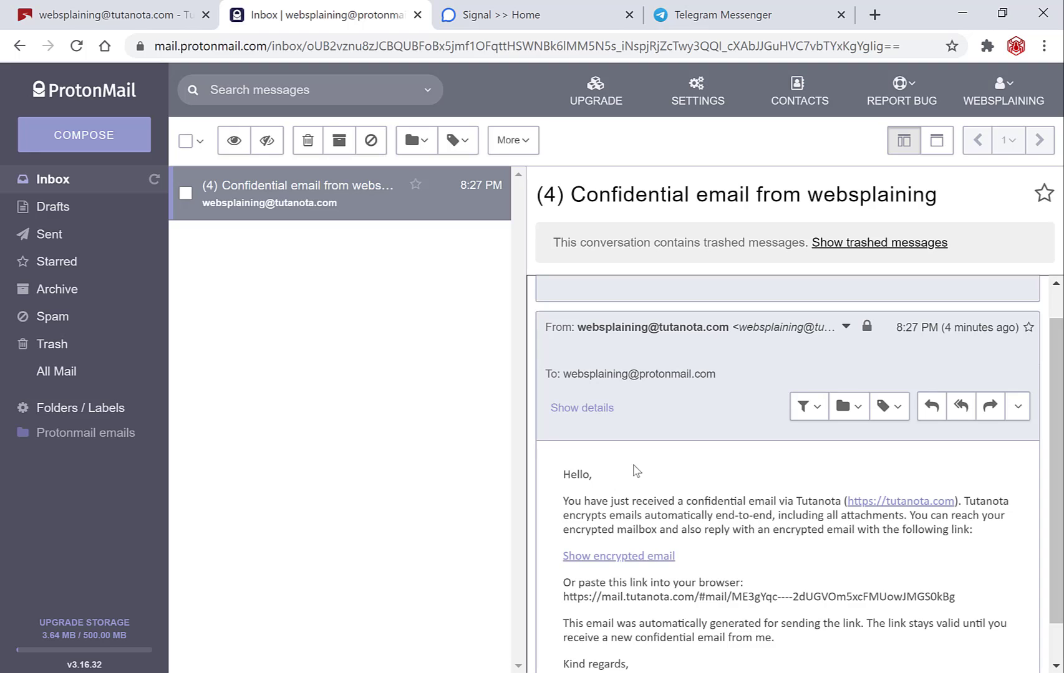
mouse_move(816, 509)
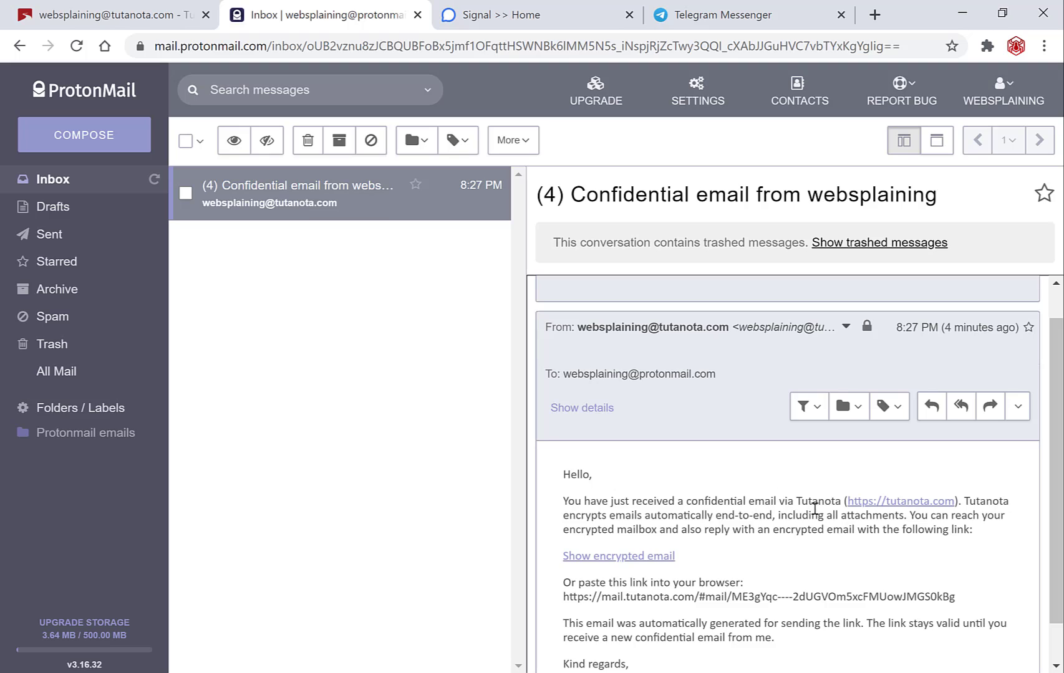
mouse_move(679, 515)
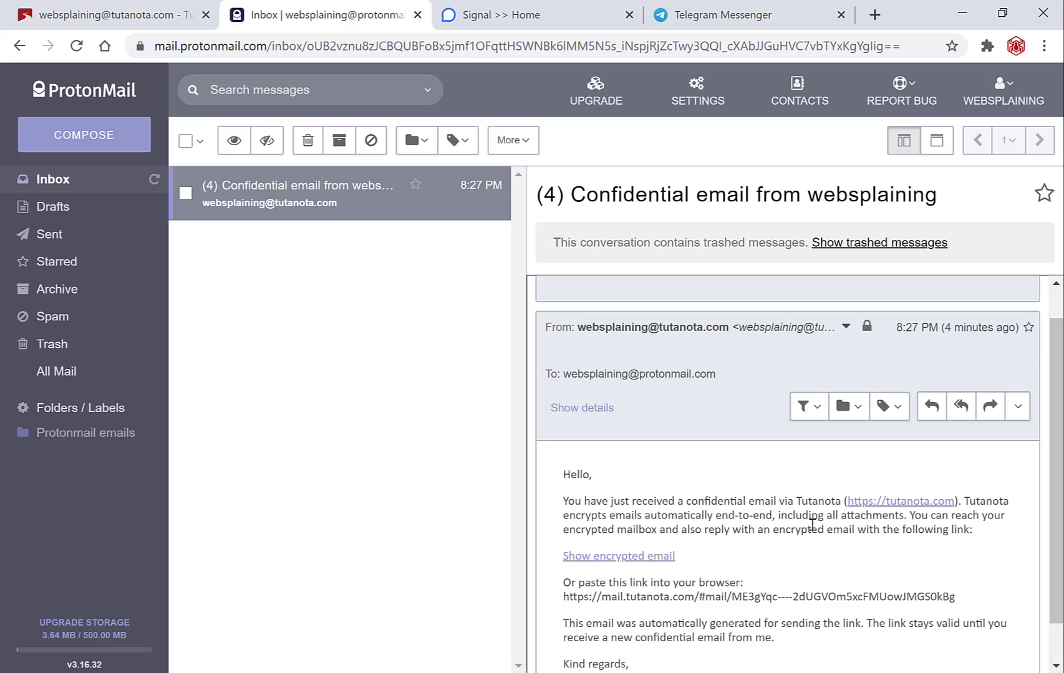
mouse_move(938, 548)
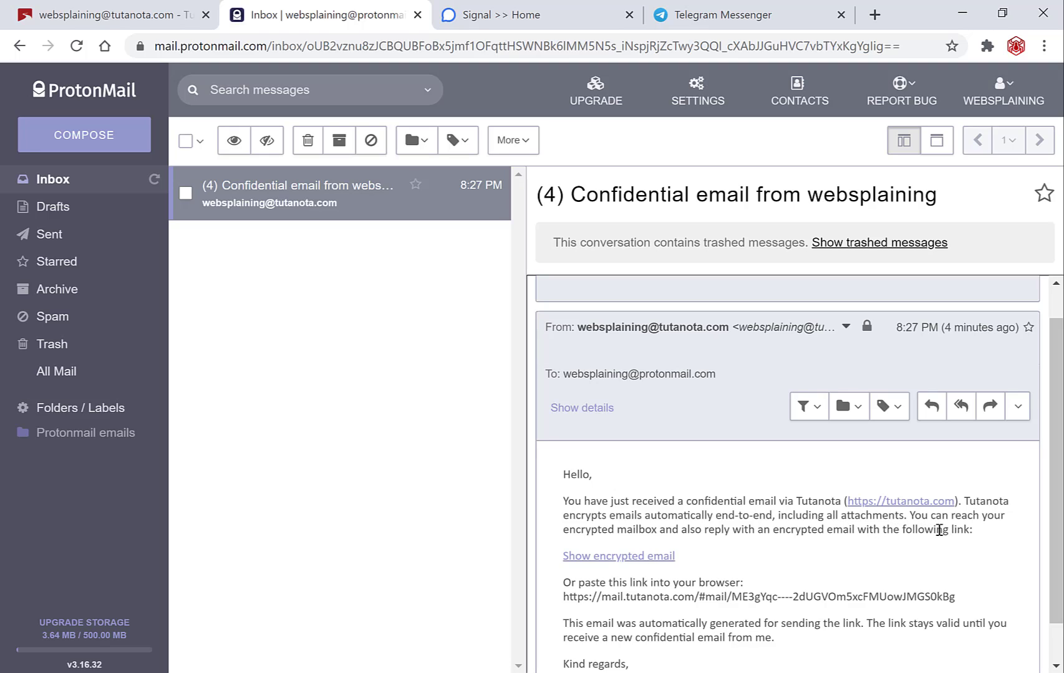
mouse_move(751, 556)
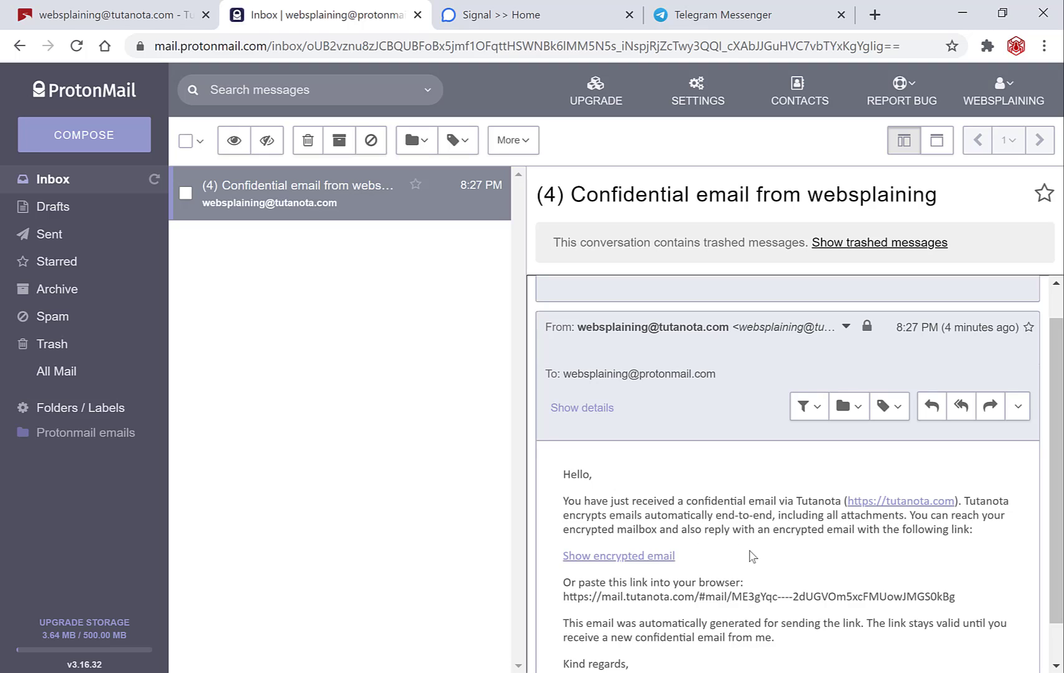
mouse_move(883, 549)
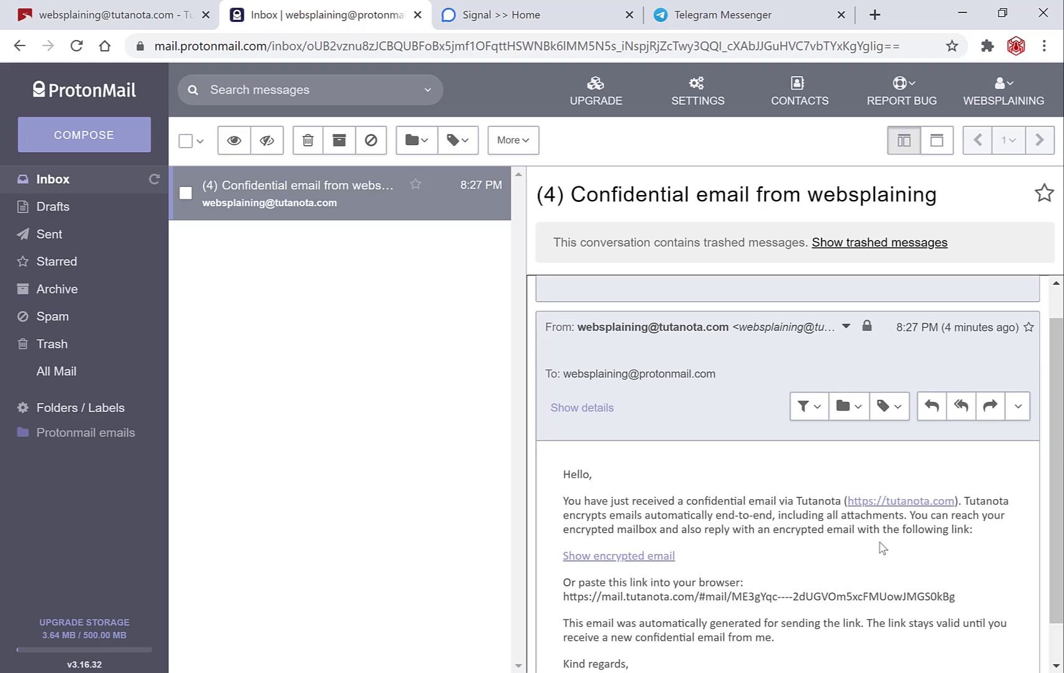
mouse_move(908, 546)
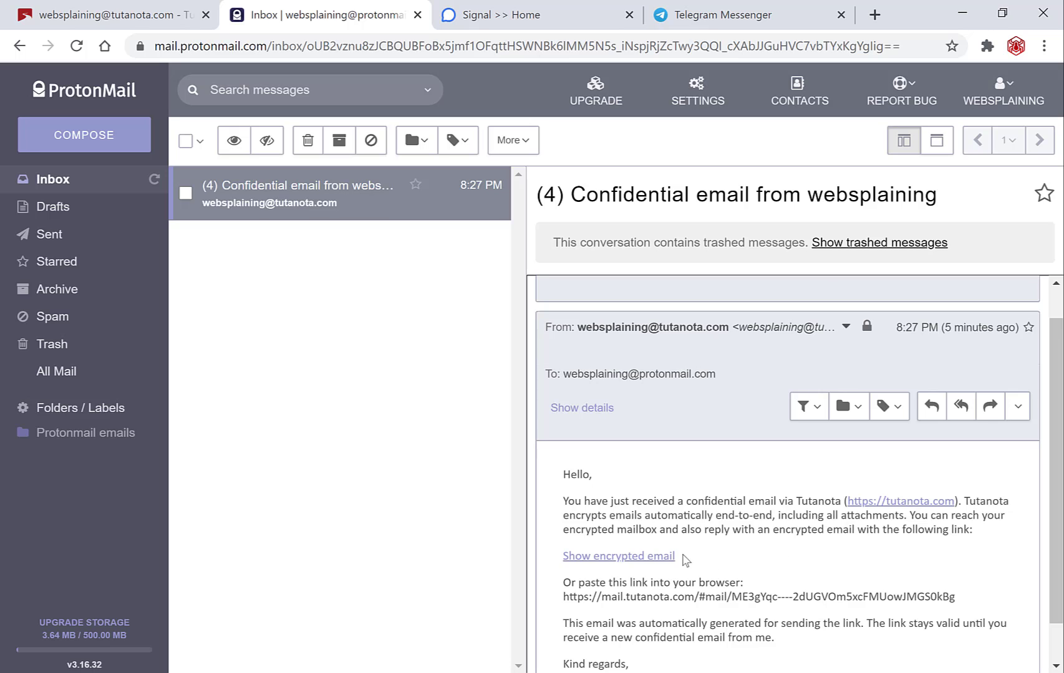
click(619, 557)
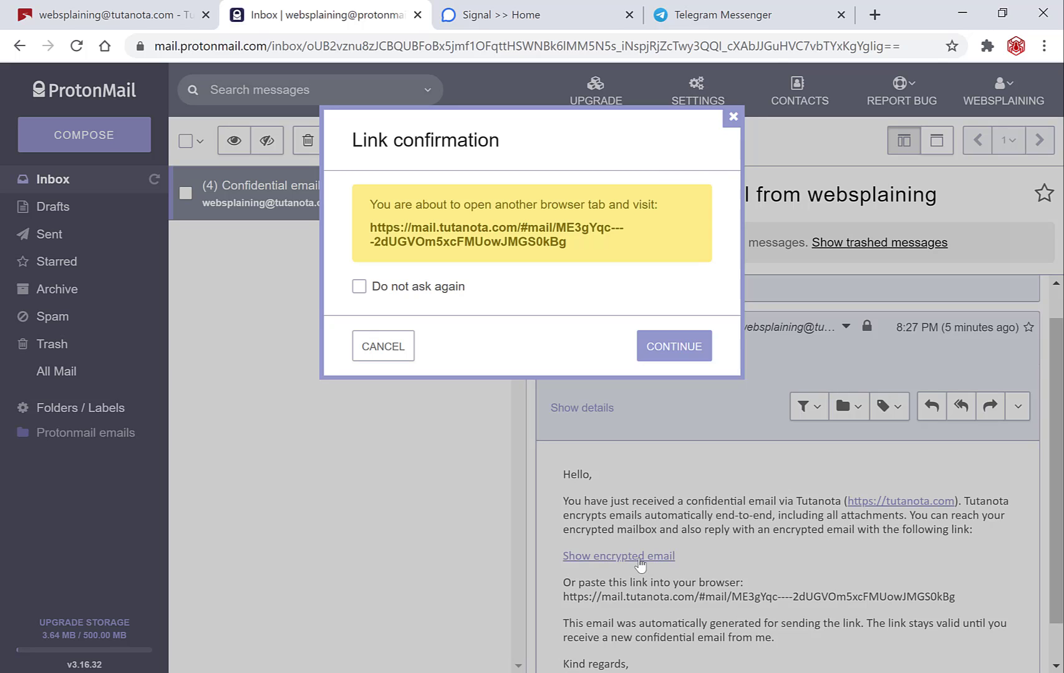
Step: Continue to Tutanota's encrypted-message page in a new tab and enter the agreed password
click(673, 346)
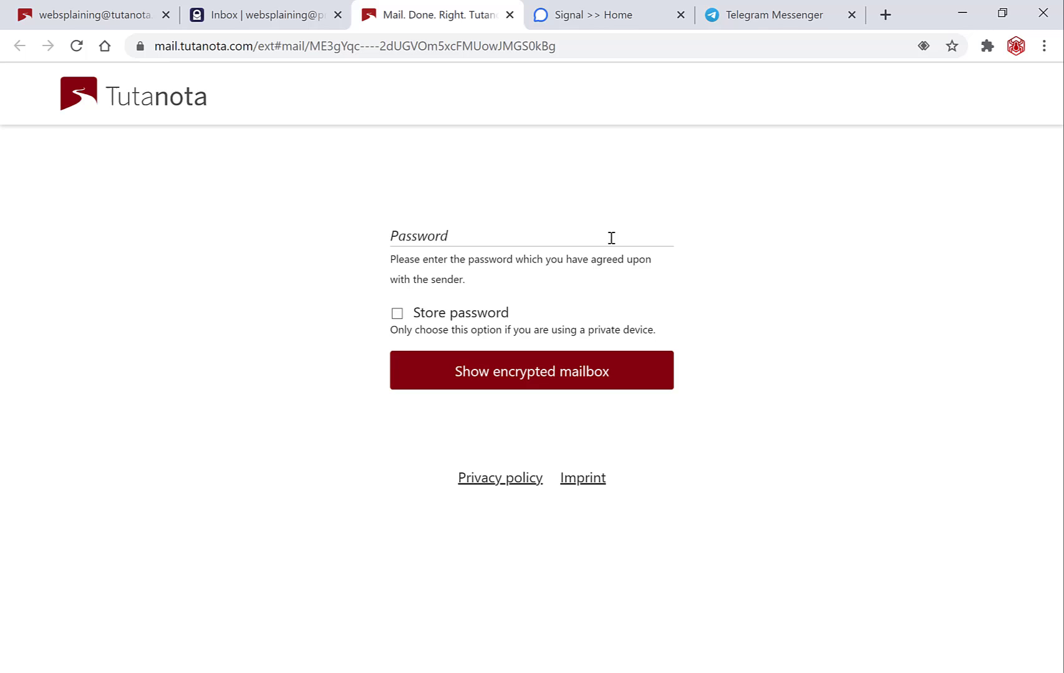
text(password)
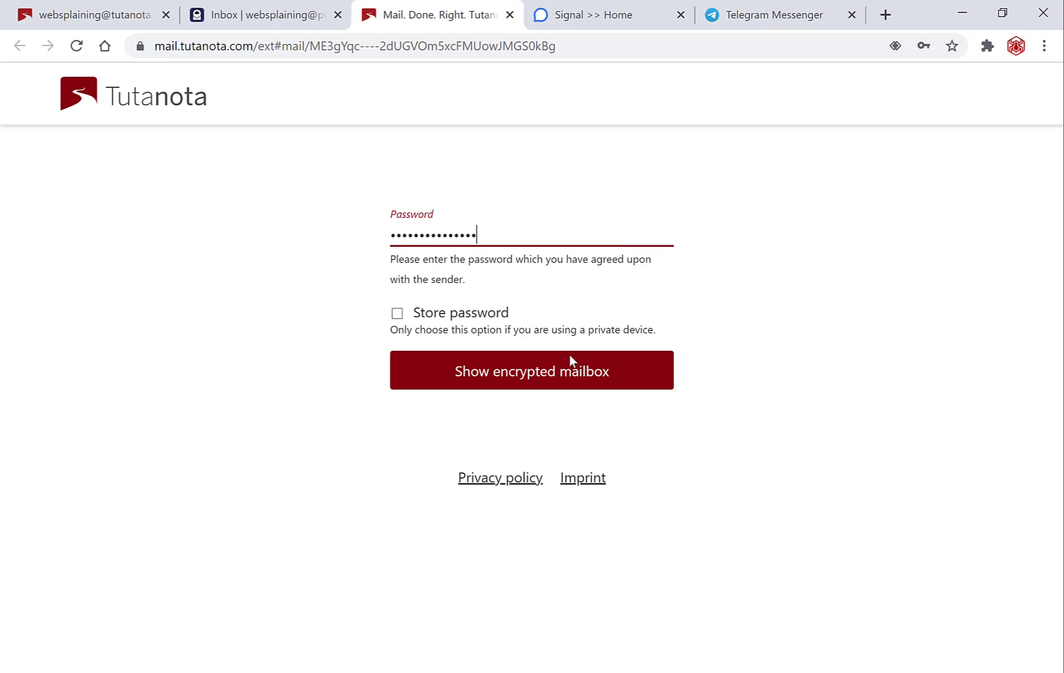
Step: Unlock the external encrypted mailbox and view the received 'test email' message
click(532, 371)
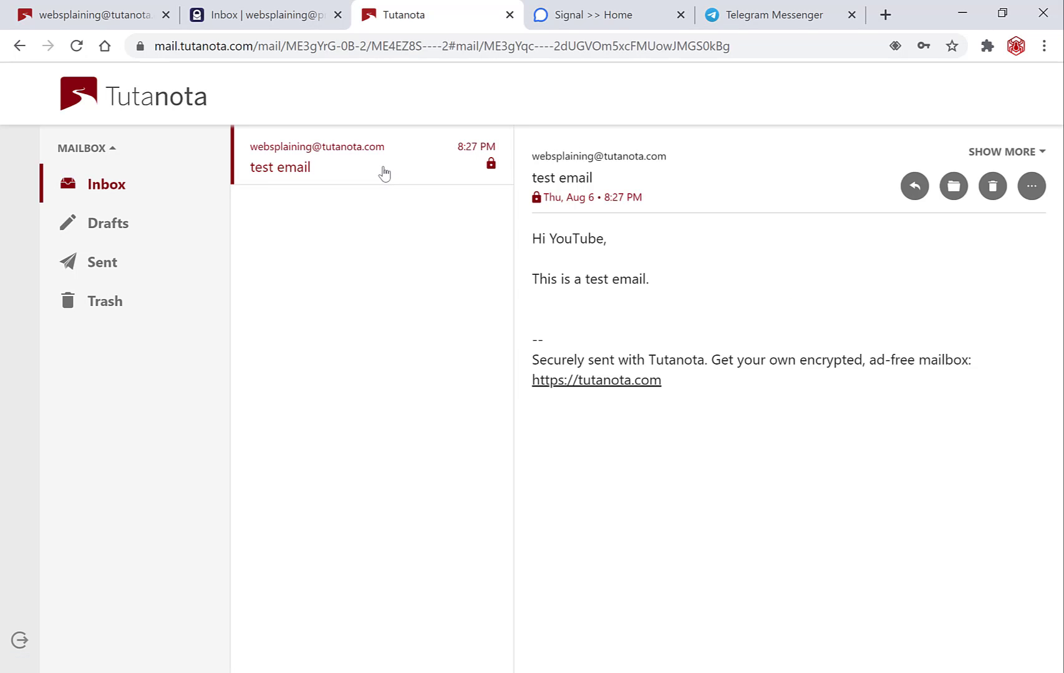
mouse_move(624, 183)
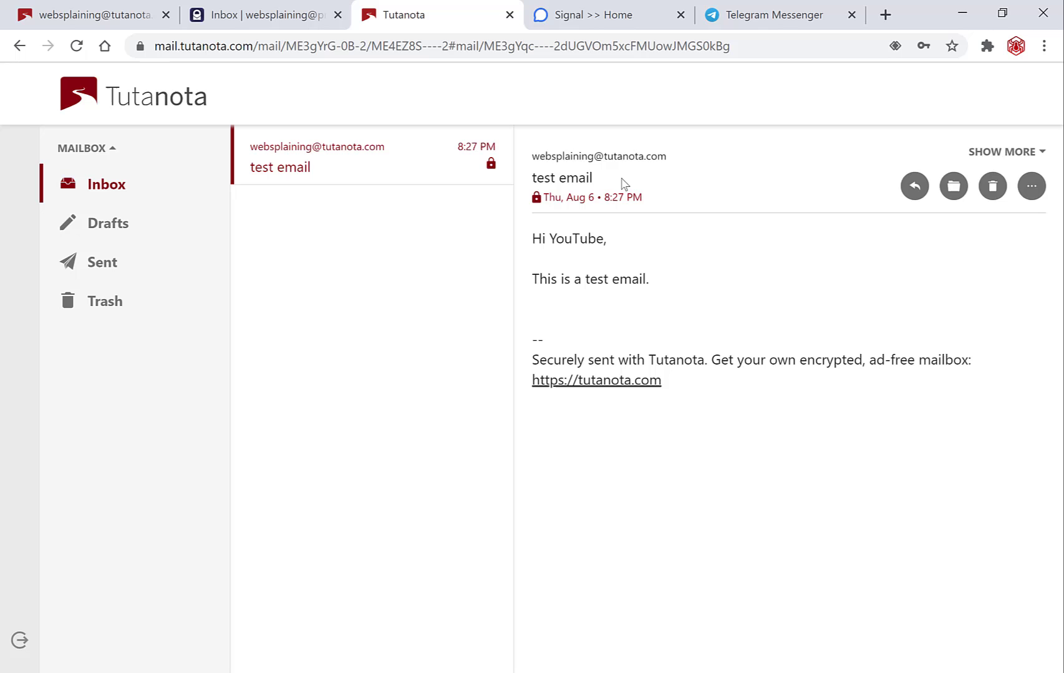
mouse_move(637, 257)
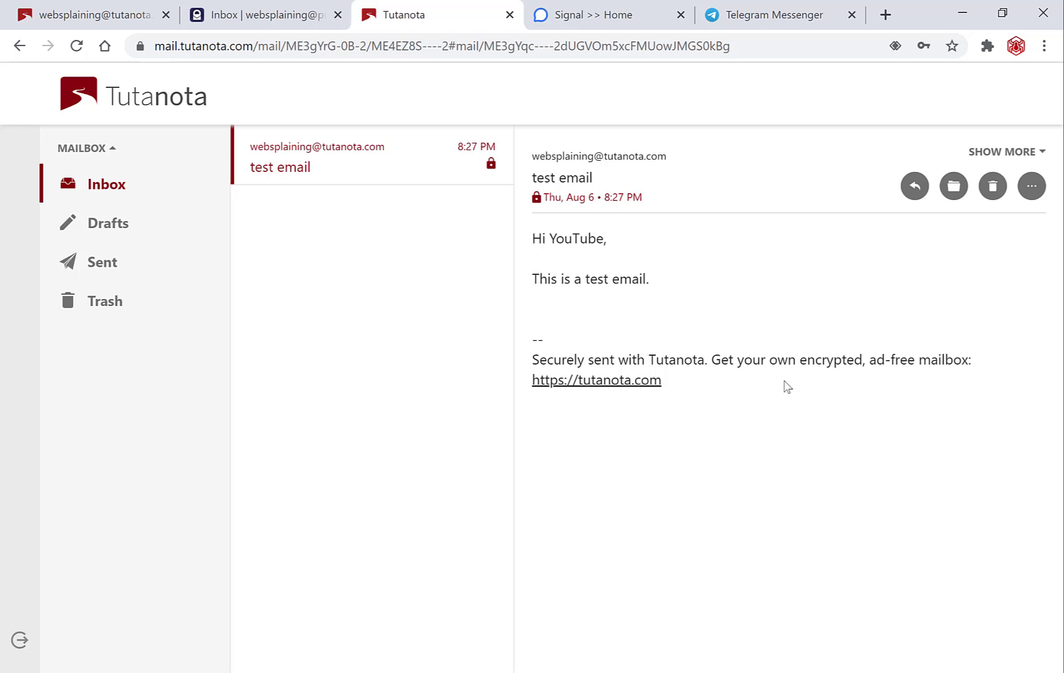
mouse_move(856, 392)
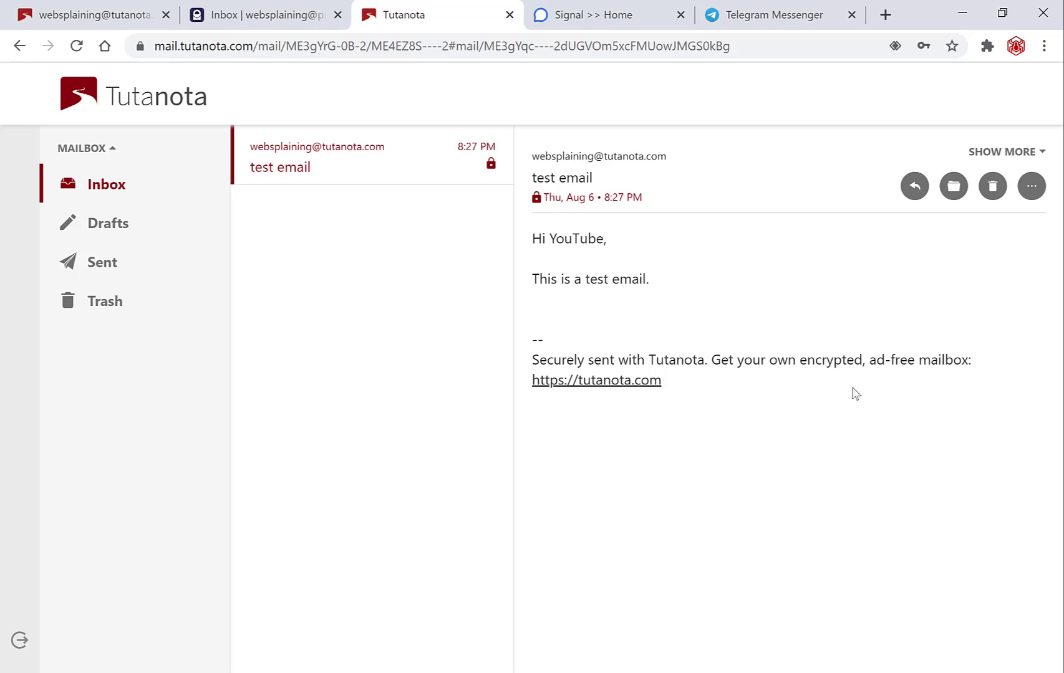
mouse_move(652, 407)
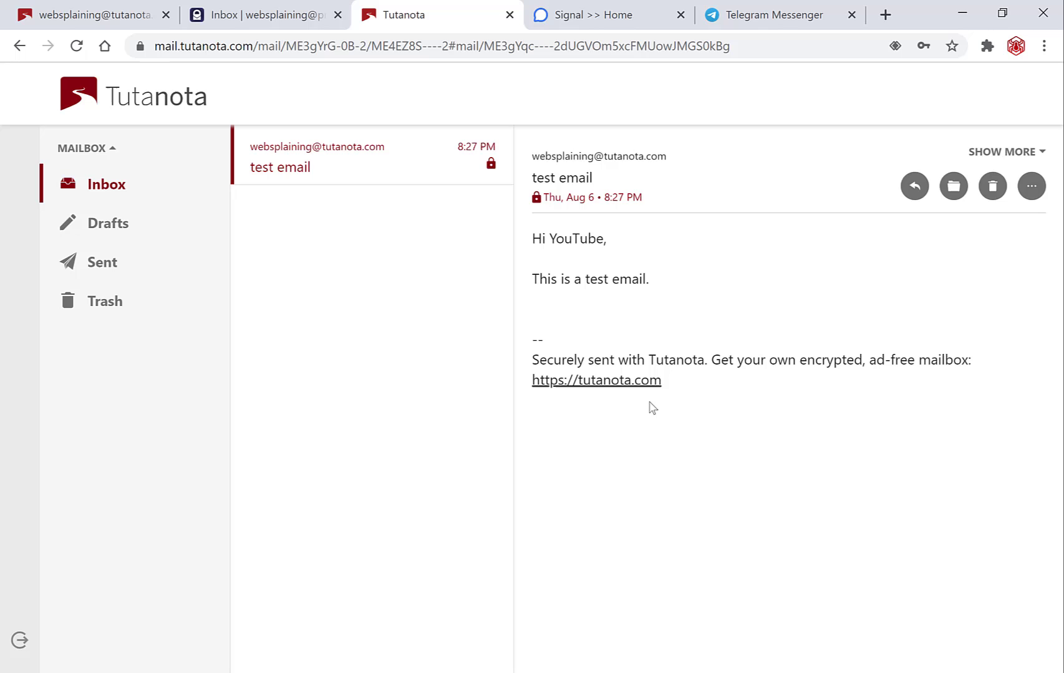